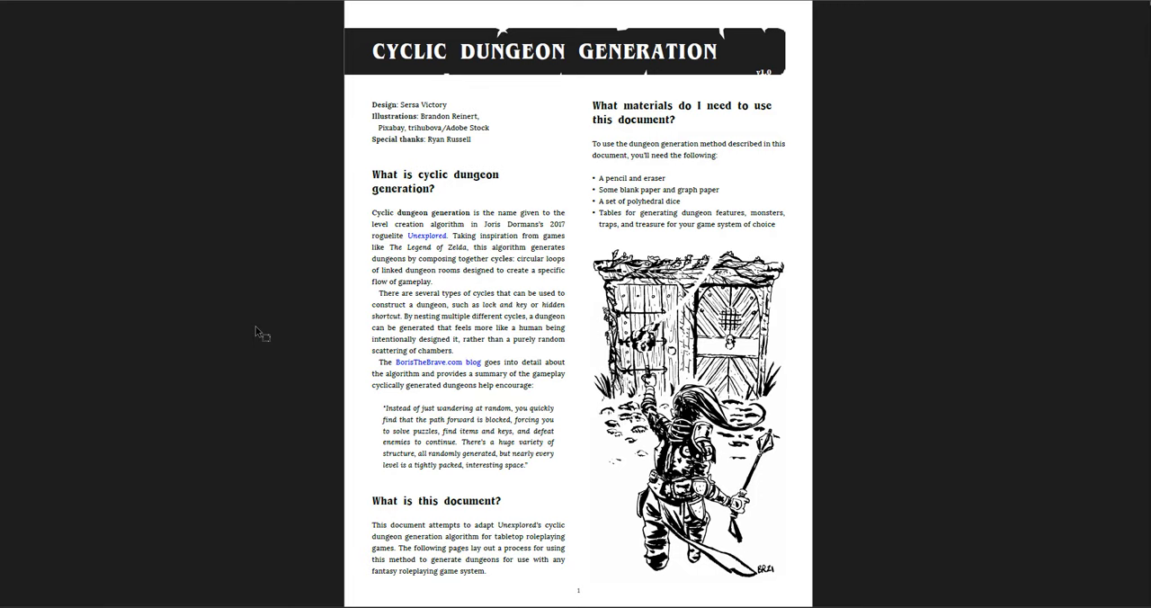
pyautogui.scroll(-3)
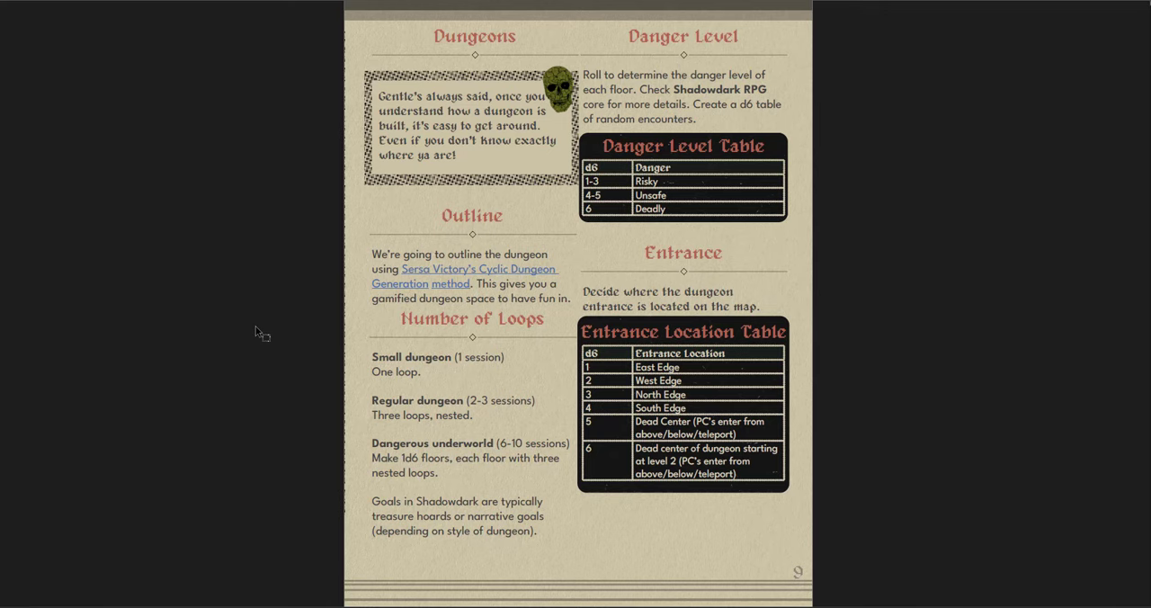
pyautogui.scroll(-3)
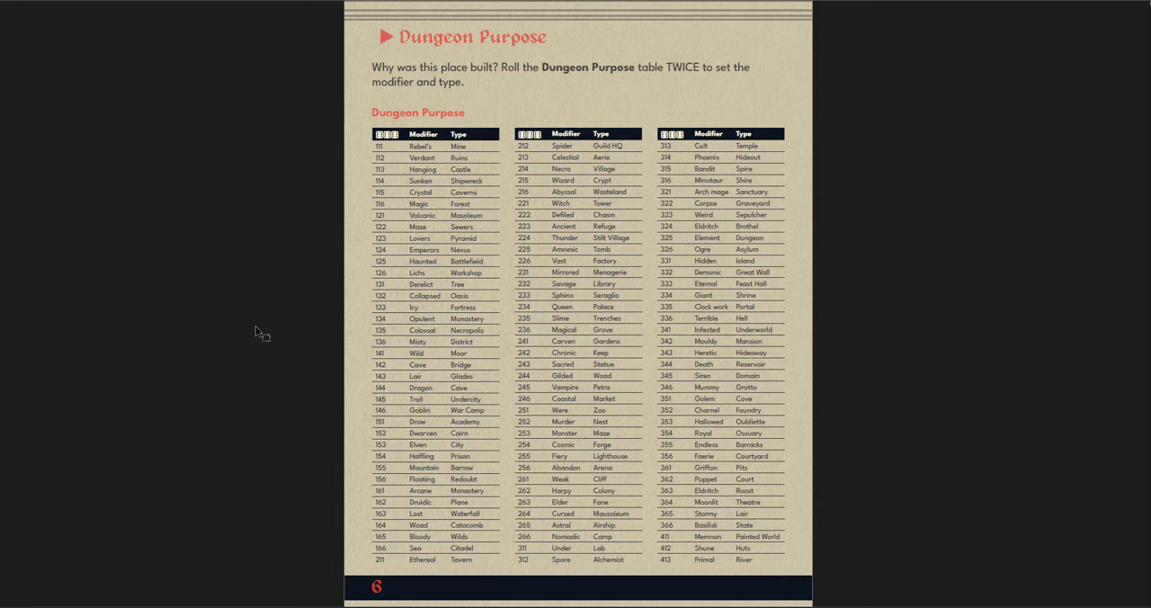
pyautogui.scroll(-3)
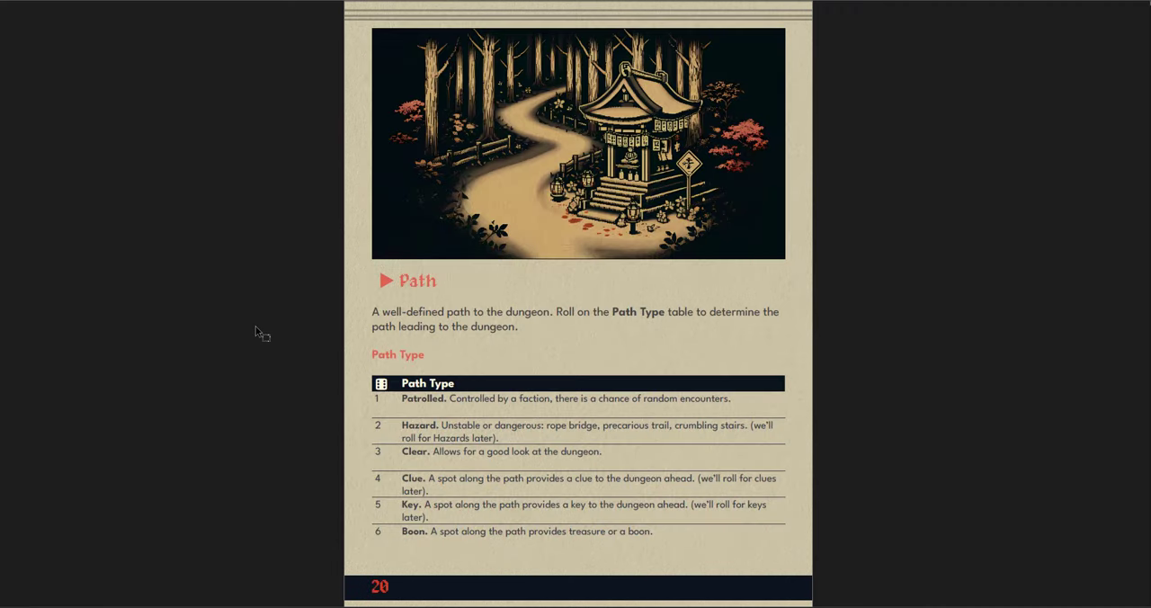
pyautogui.scroll(-3)
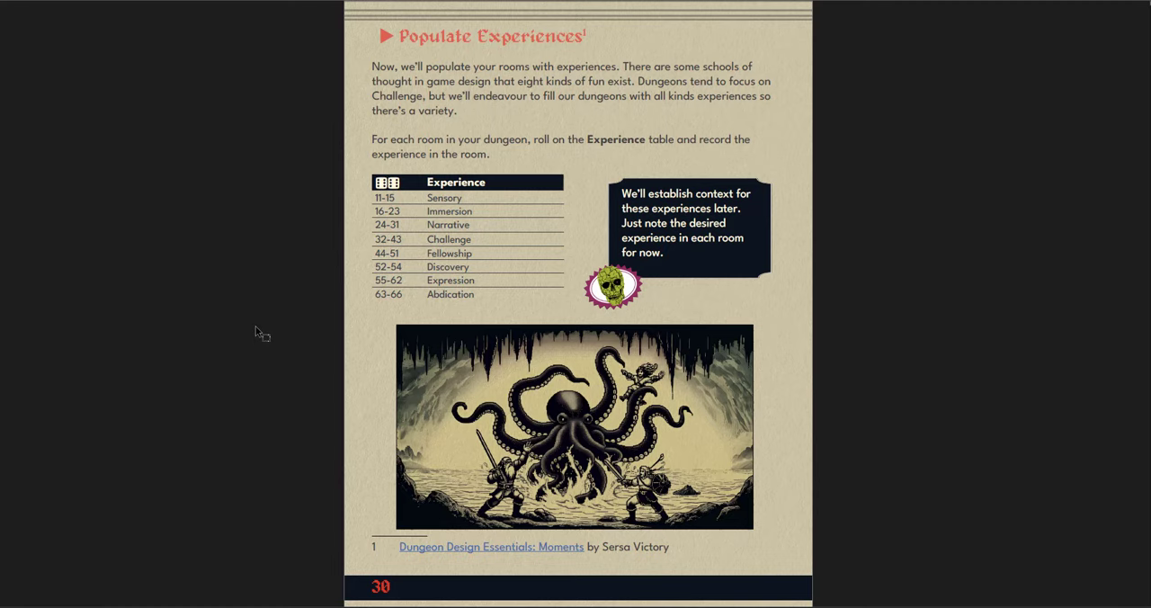
pyautogui.scroll(-3)
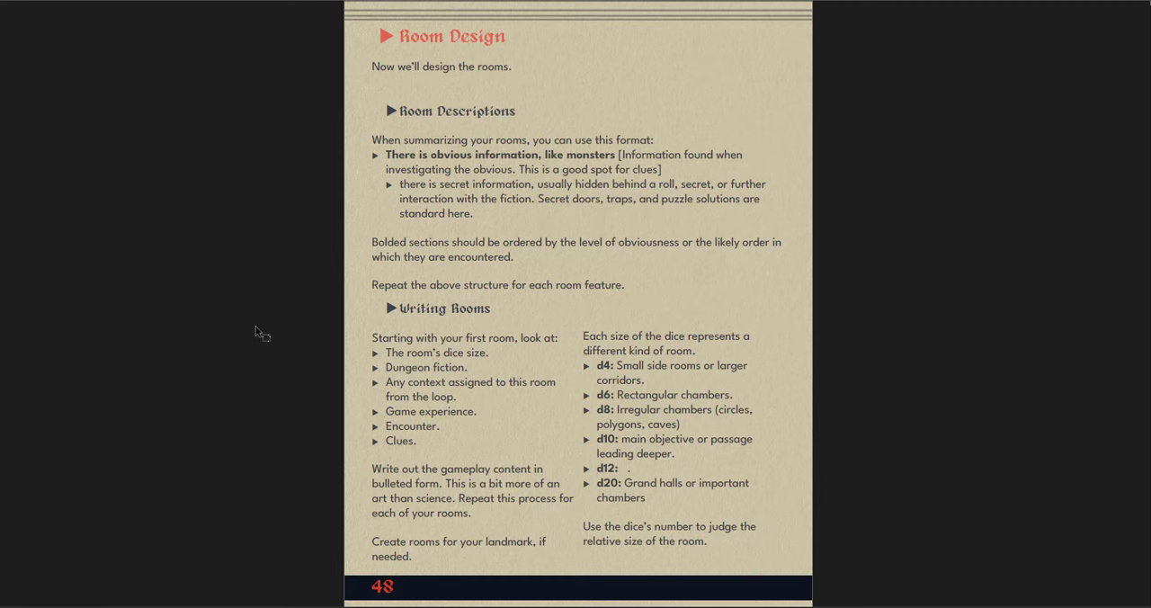
pyautogui.scroll(-3)
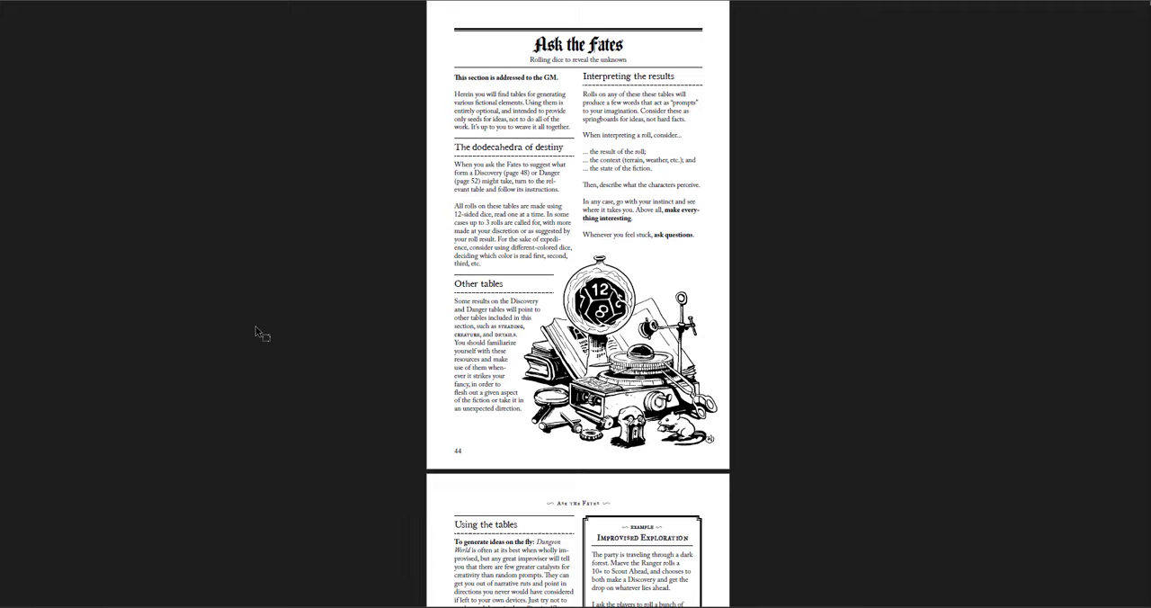
pyautogui.scroll(-3)
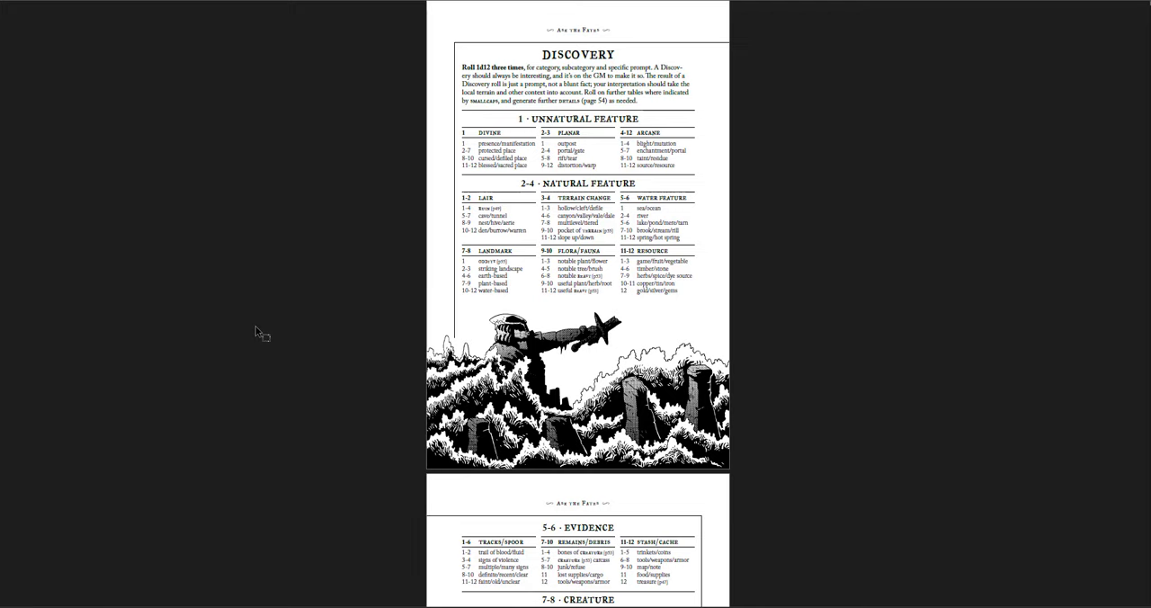
pyautogui.scroll(-3)
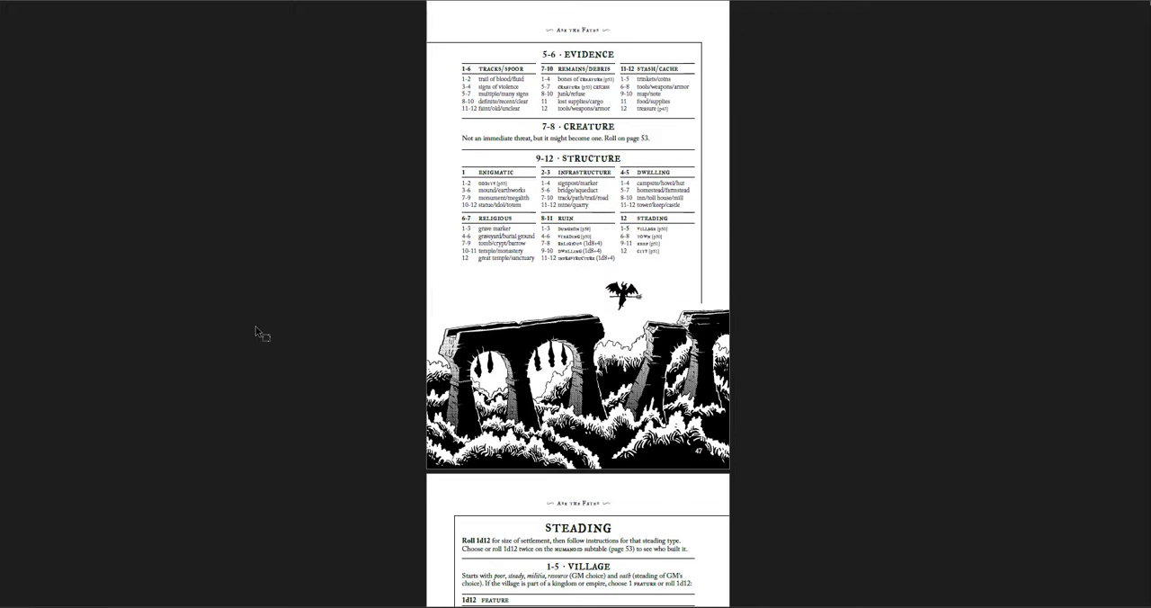
pyautogui.scroll(-3)
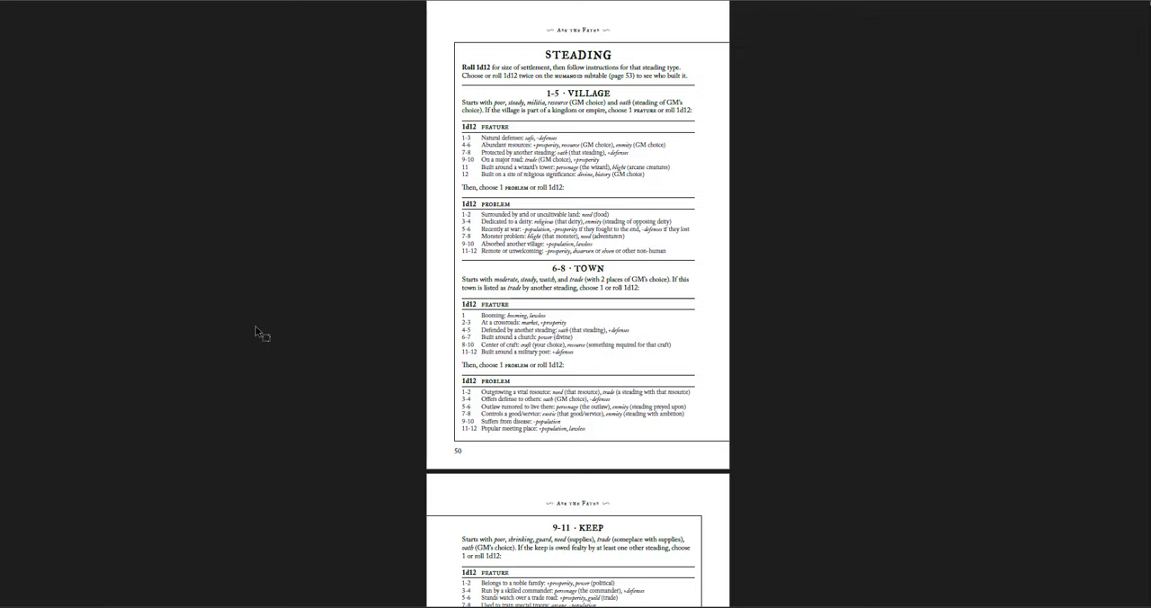
pyautogui.scroll(-3)
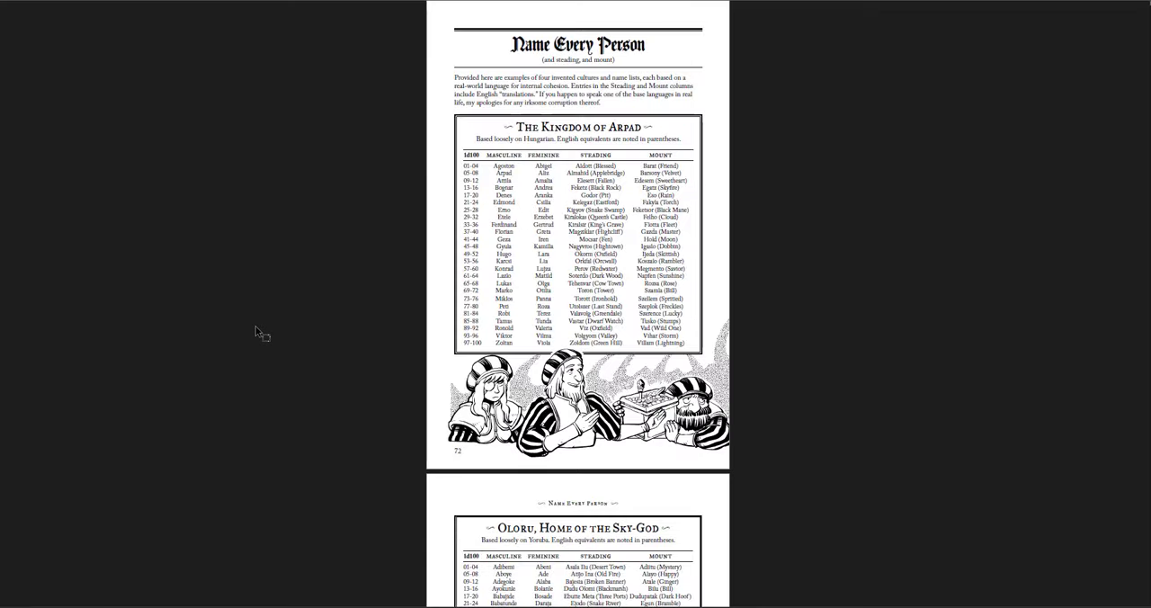
pyautogui.scroll(-3)
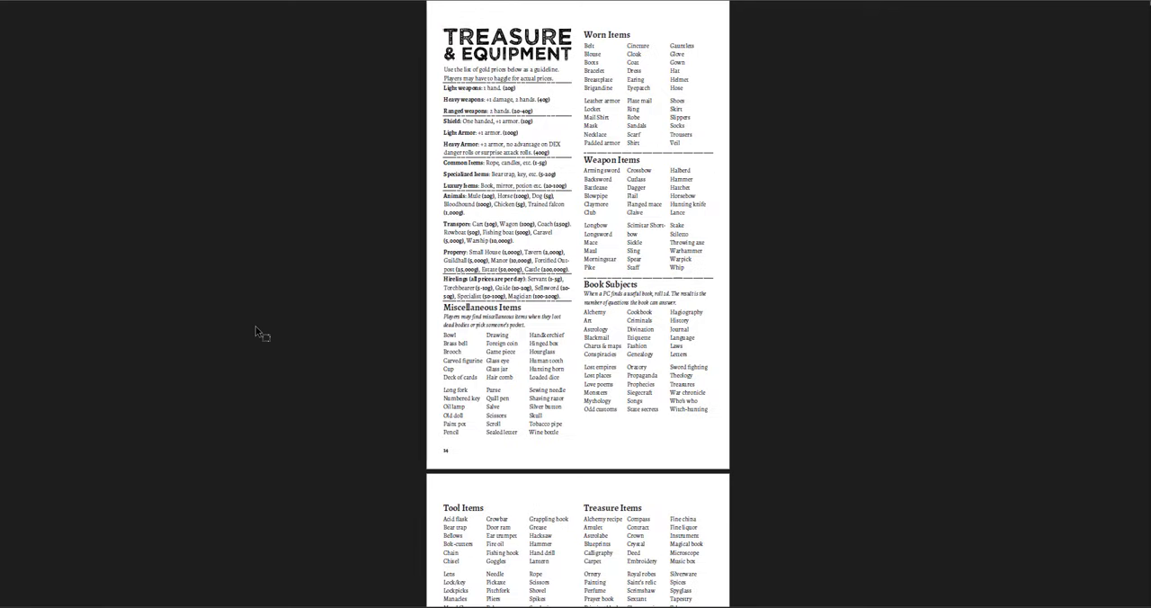
pyautogui.scroll(-3)
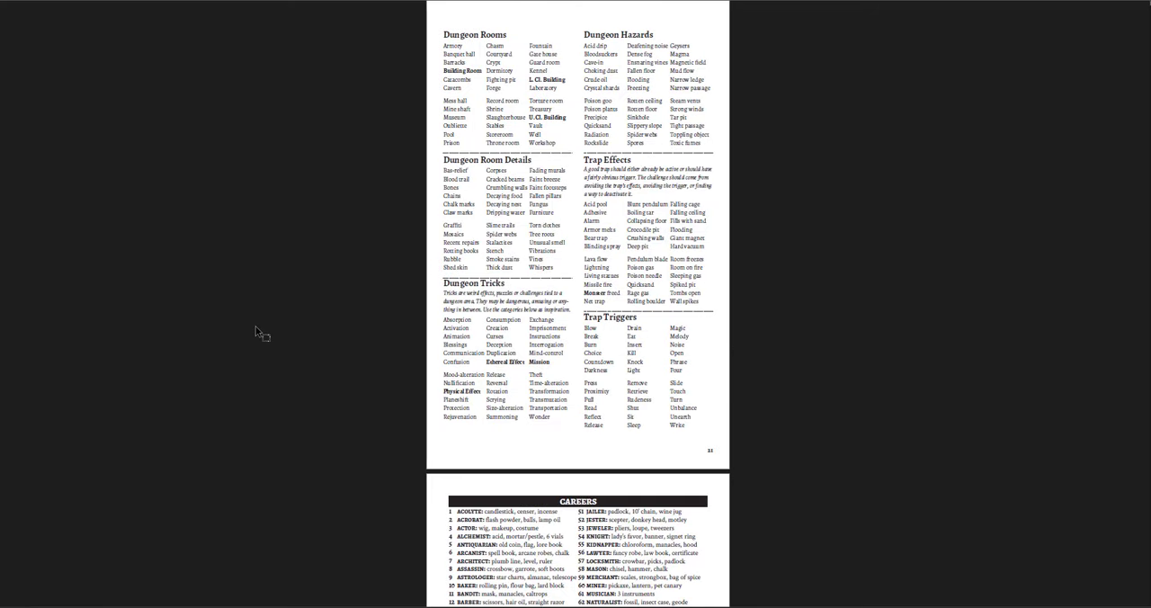
pyautogui.scroll(-3)
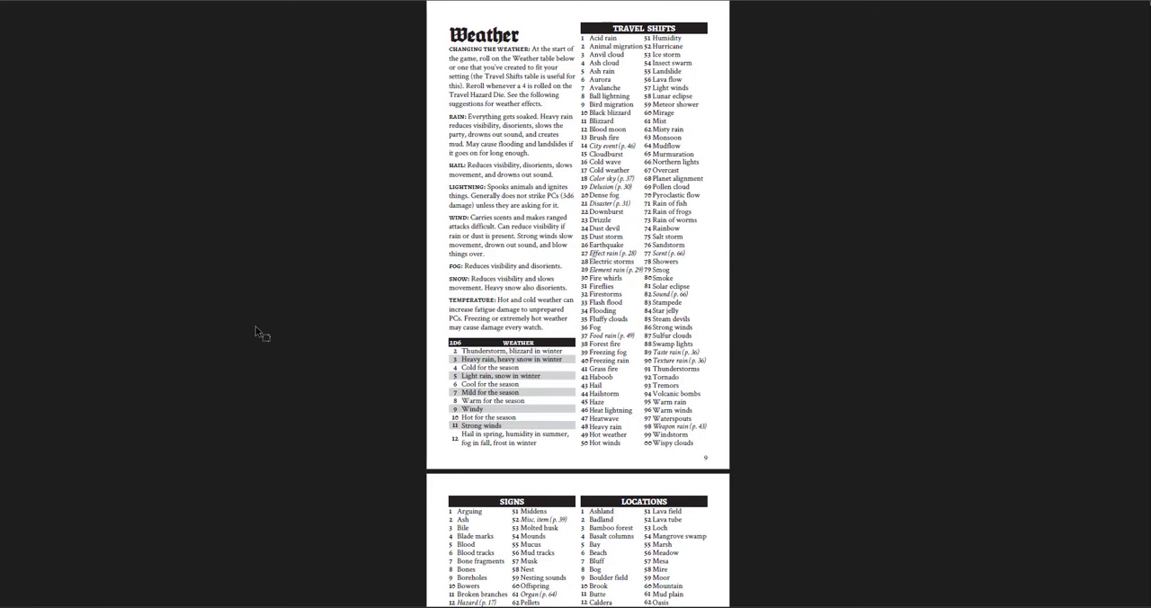
pyautogui.scroll(-3)
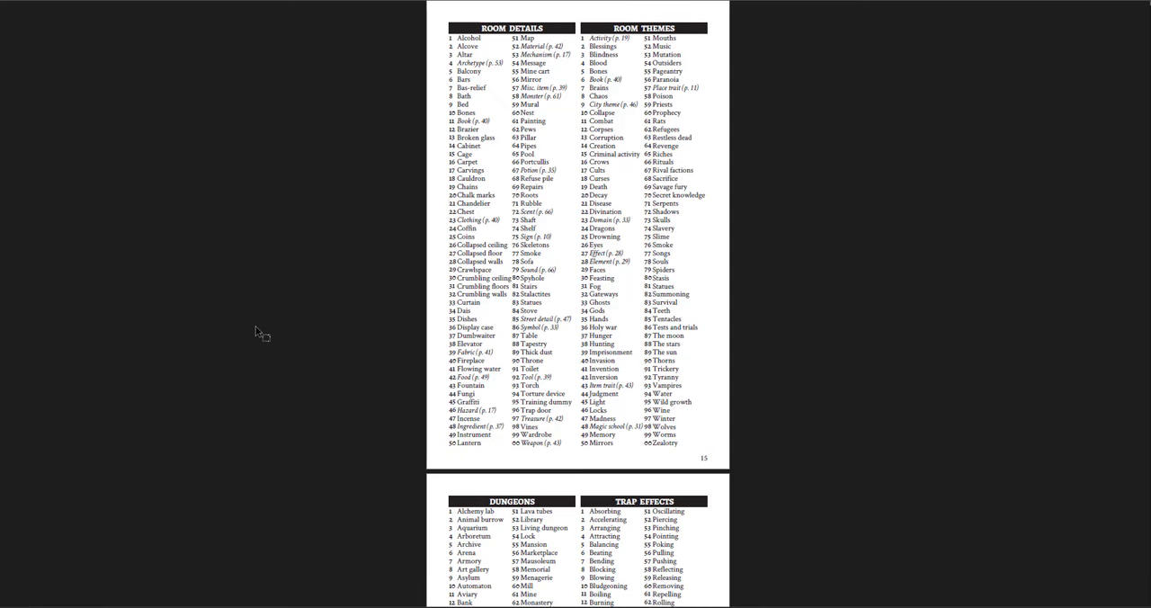
pyautogui.scroll(-3)
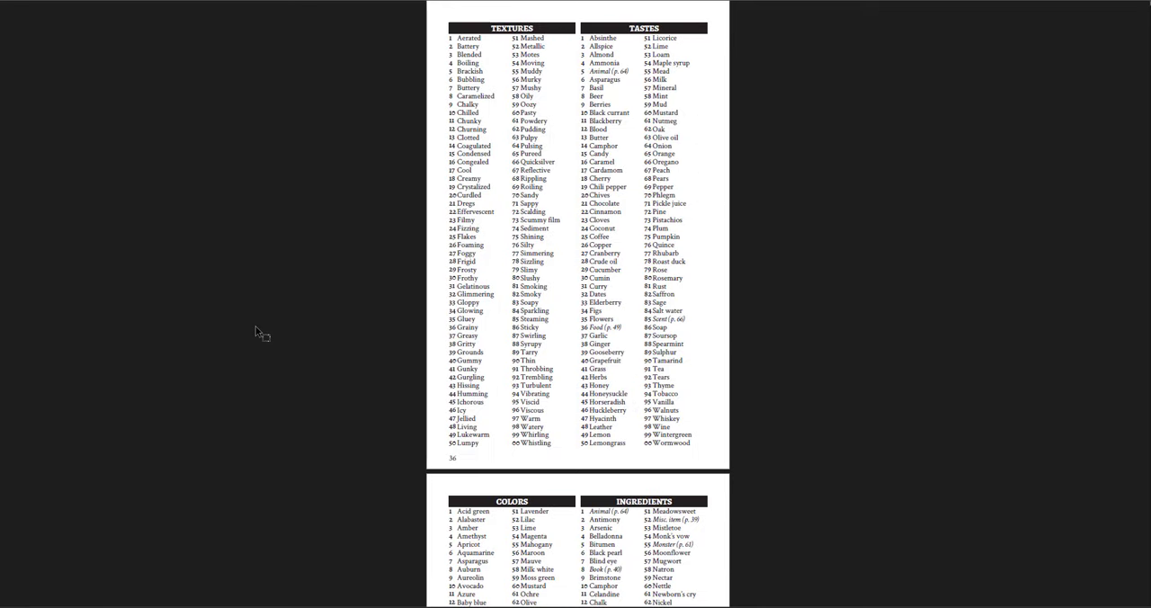
pyautogui.scroll(-3)
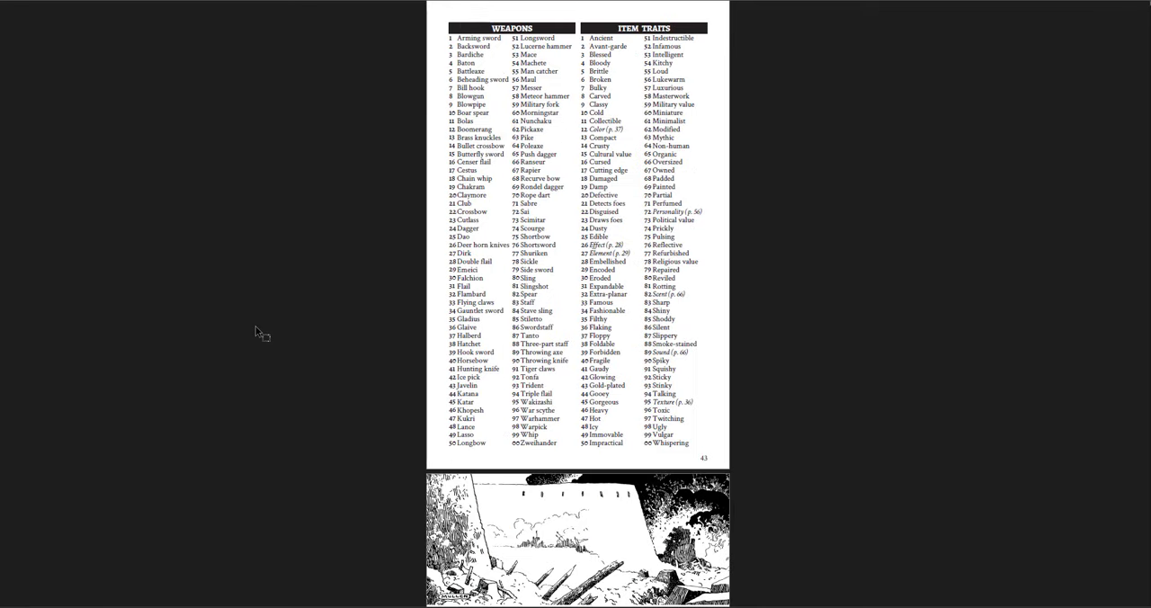
pyautogui.scroll(-3)
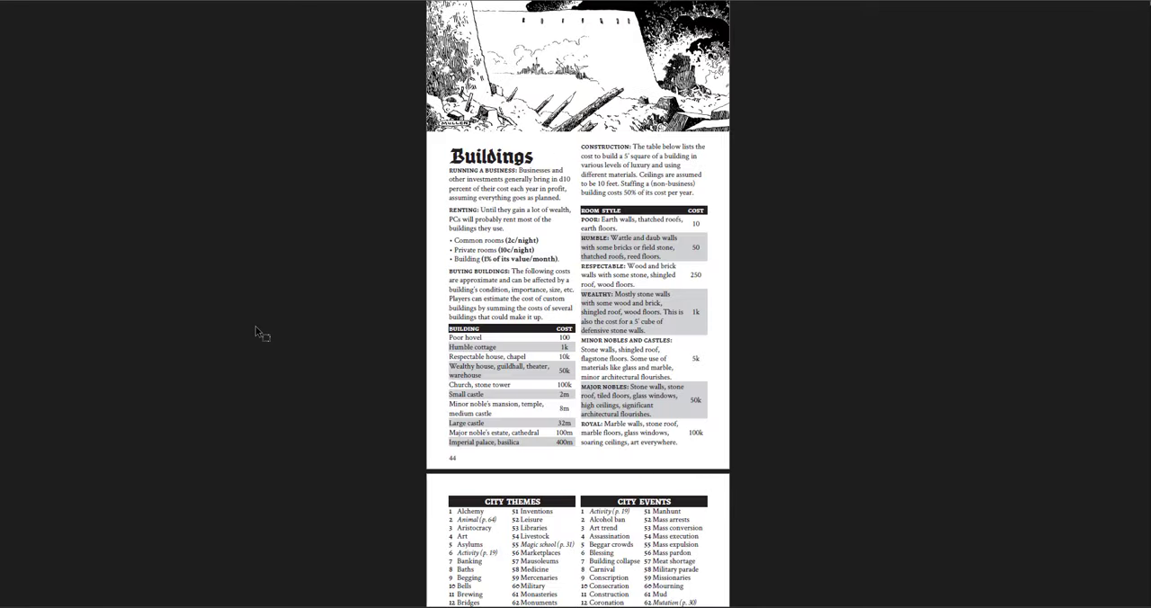
pyautogui.scroll(-3)
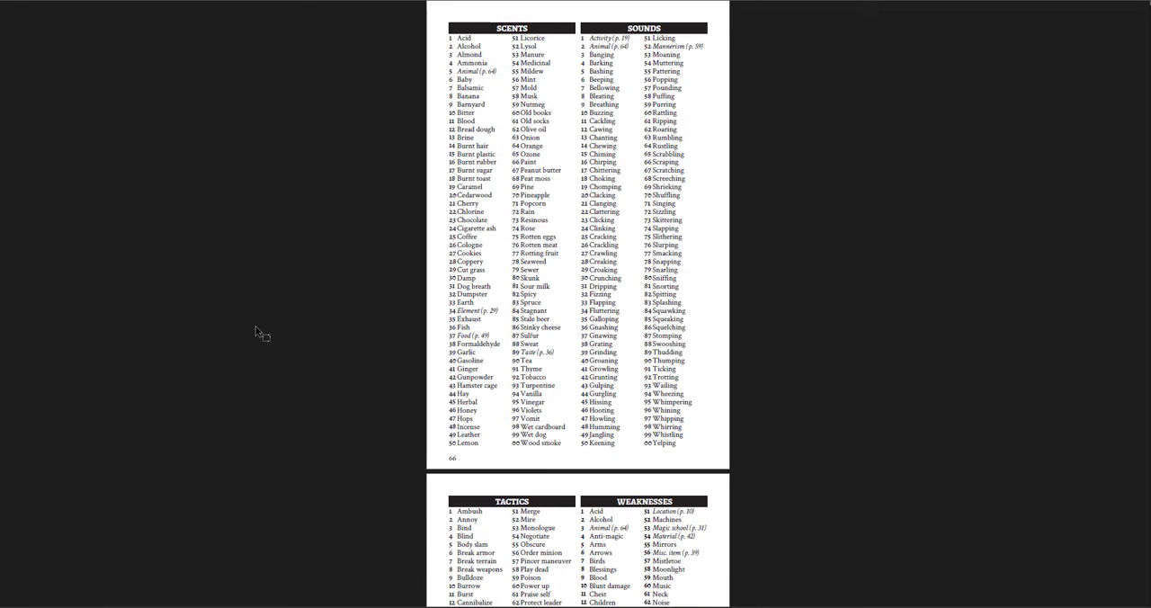
pyautogui.scroll(-3)
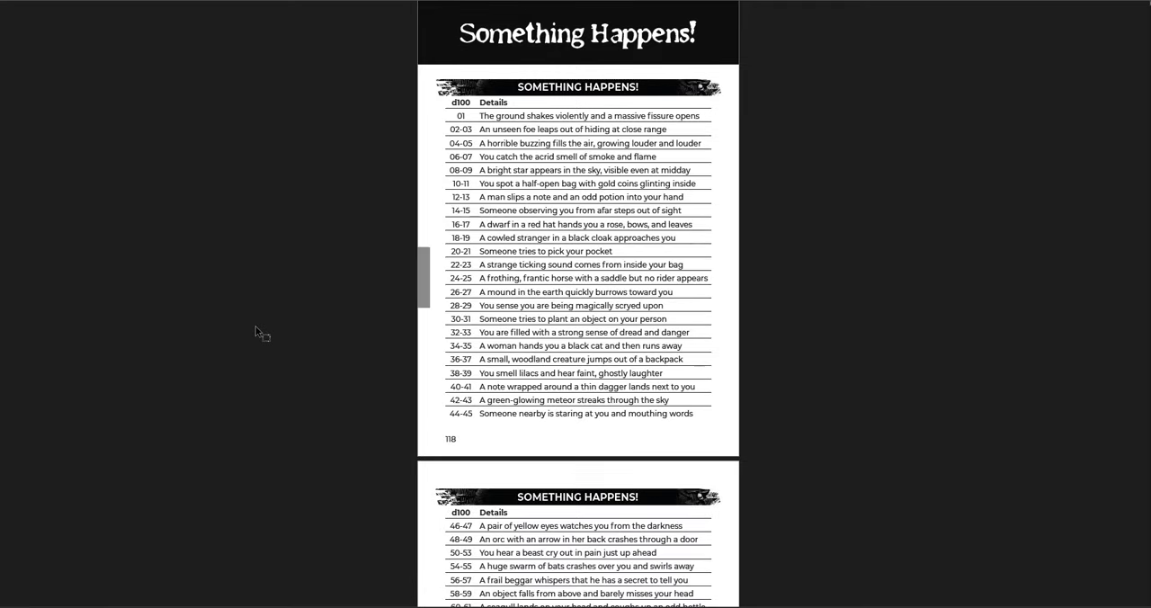
pyautogui.scroll(-3)
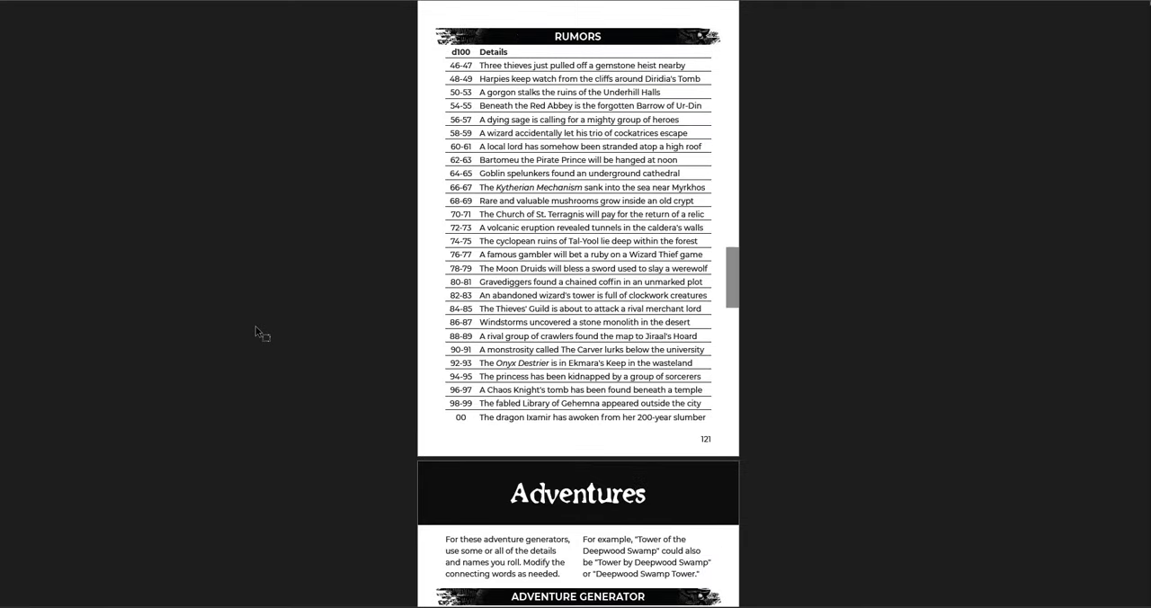
pyautogui.scroll(-3)
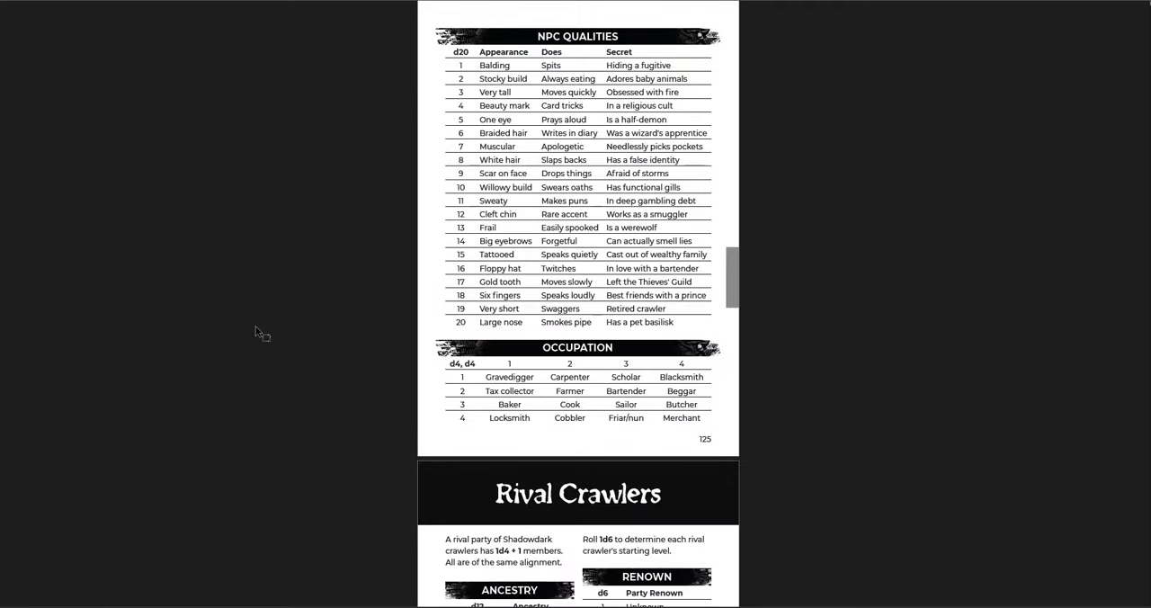
pyautogui.scroll(-3)
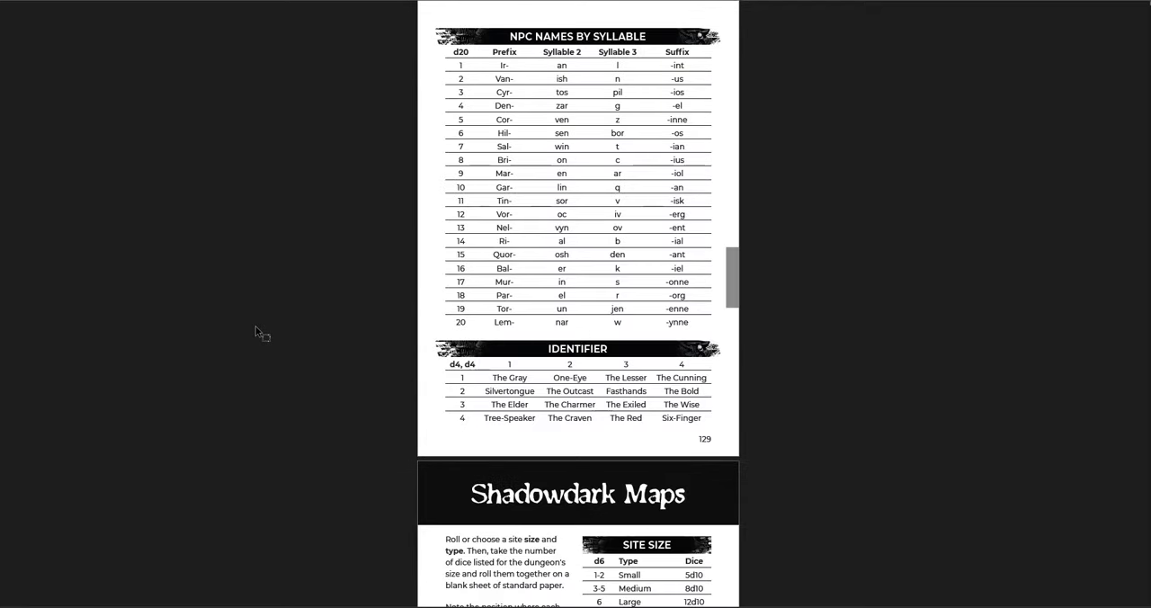
pyautogui.scroll(-3)
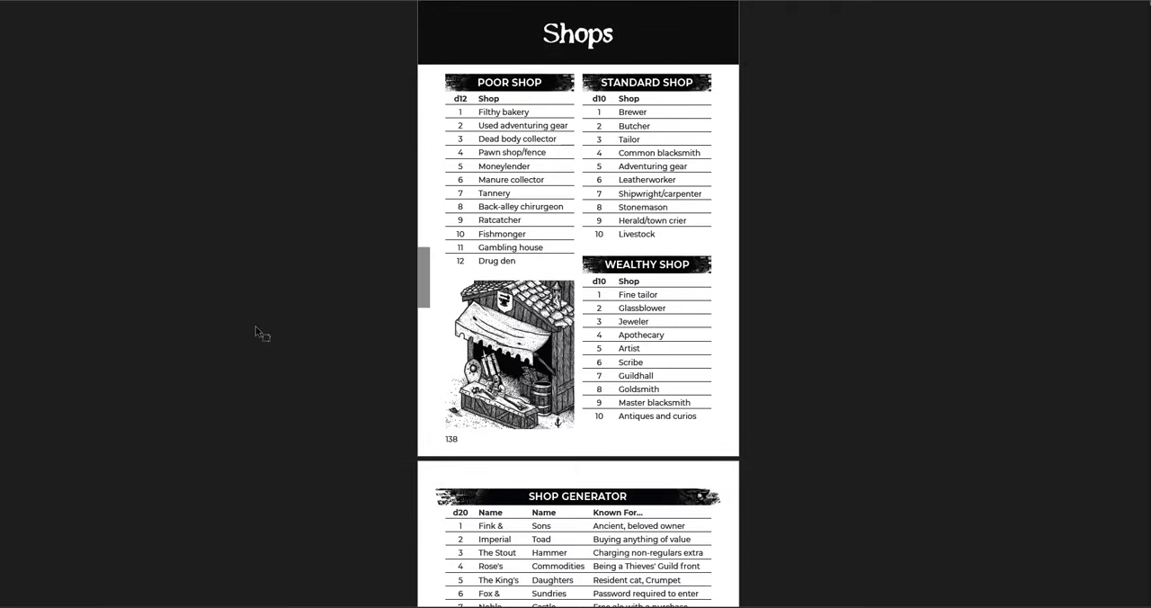
pyautogui.scroll(-3)
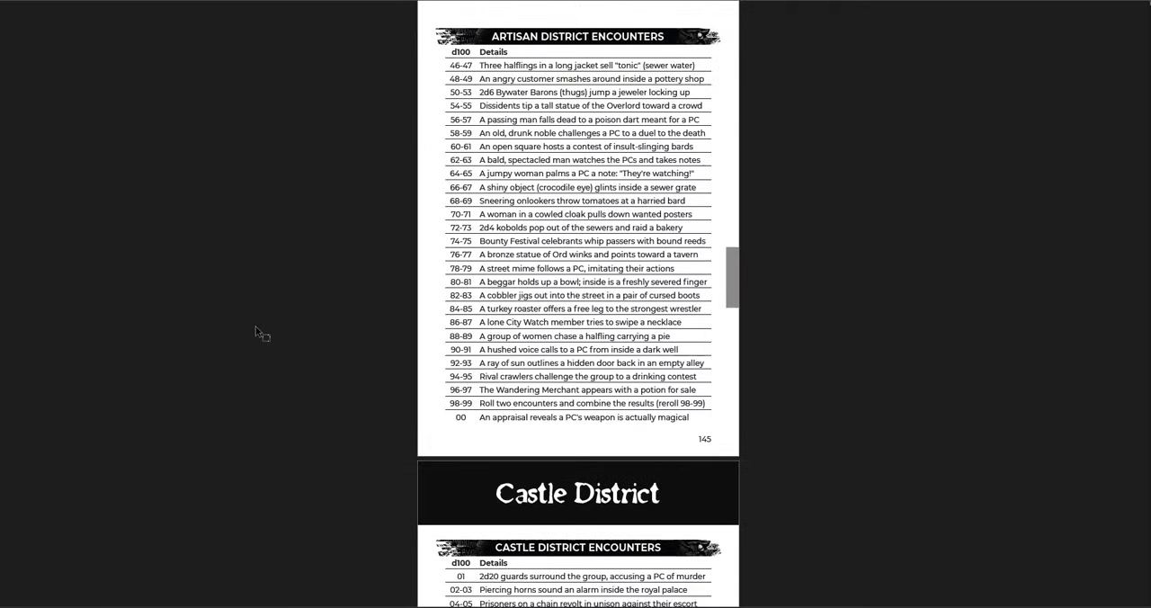
pyautogui.scroll(-3)
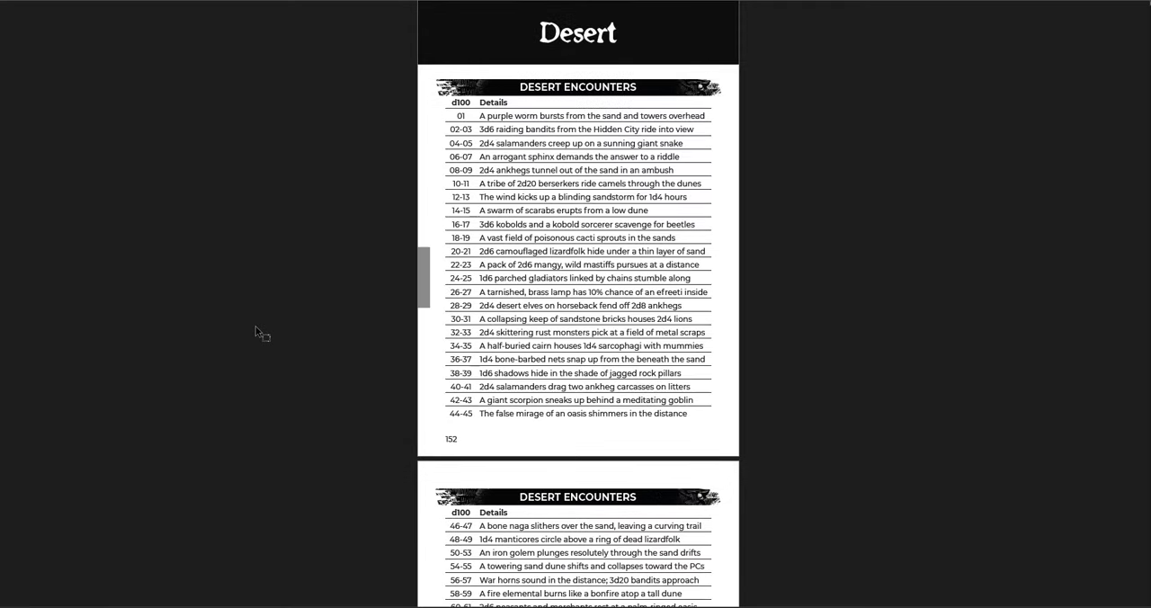
pyautogui.scroll(-3)
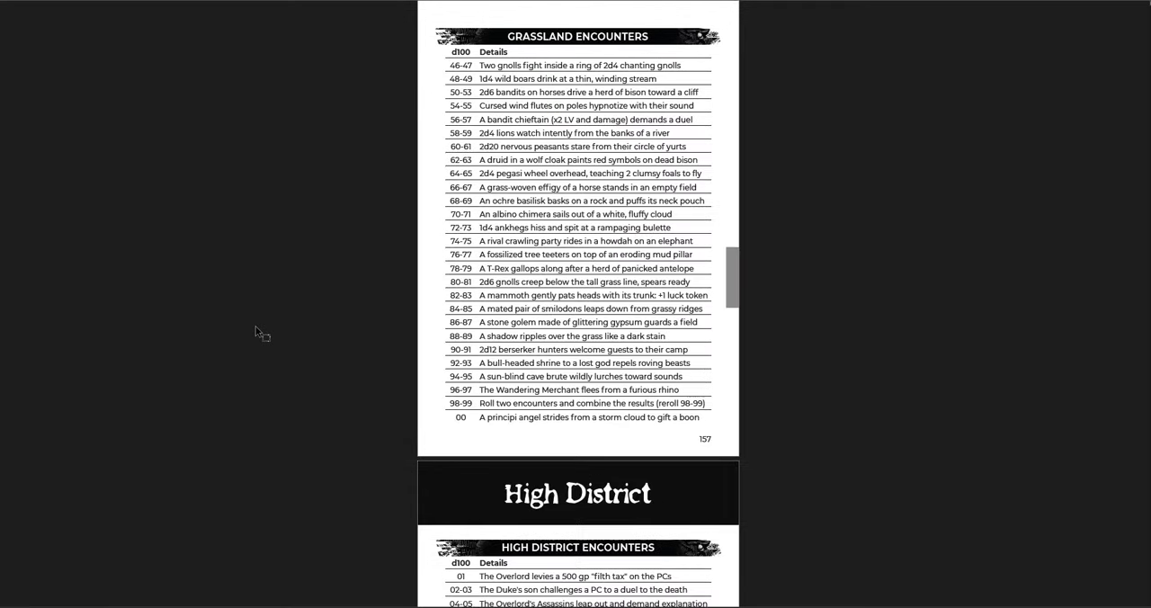
pyautogui.scroll(-3)
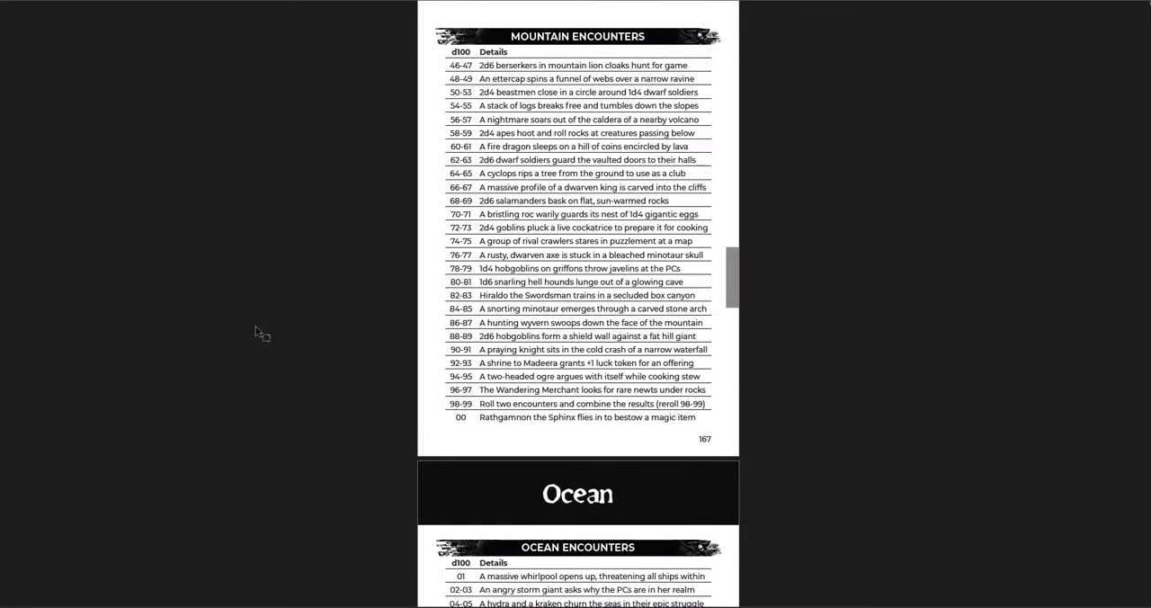
pyautogui.scroll(-3)
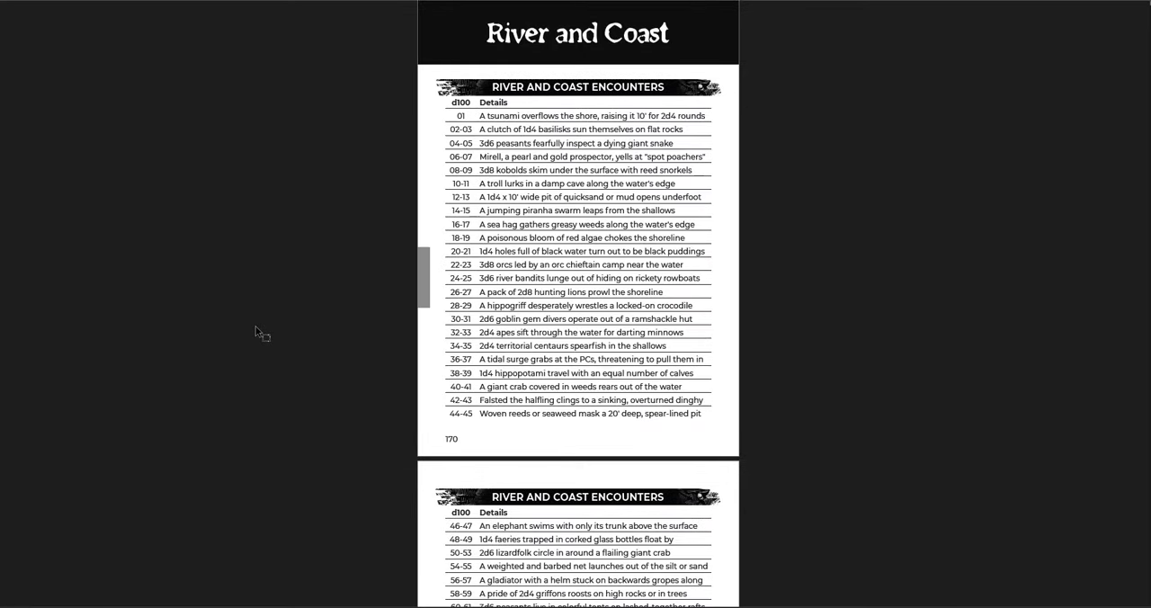
pyautogui.scroll(-3)
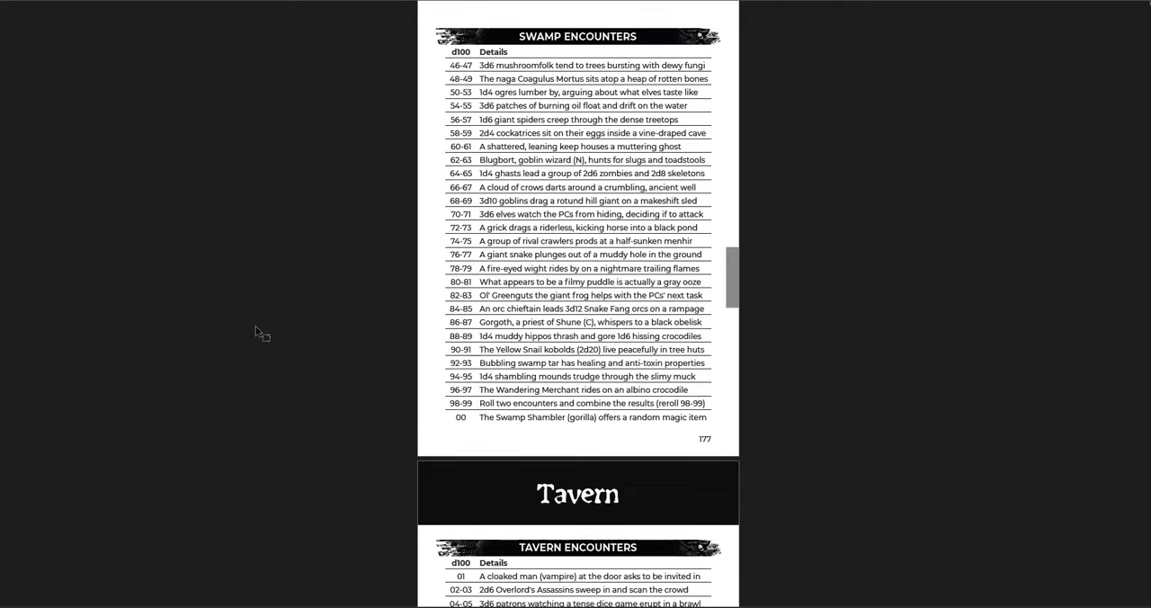
pyautogui.scroll(-3)
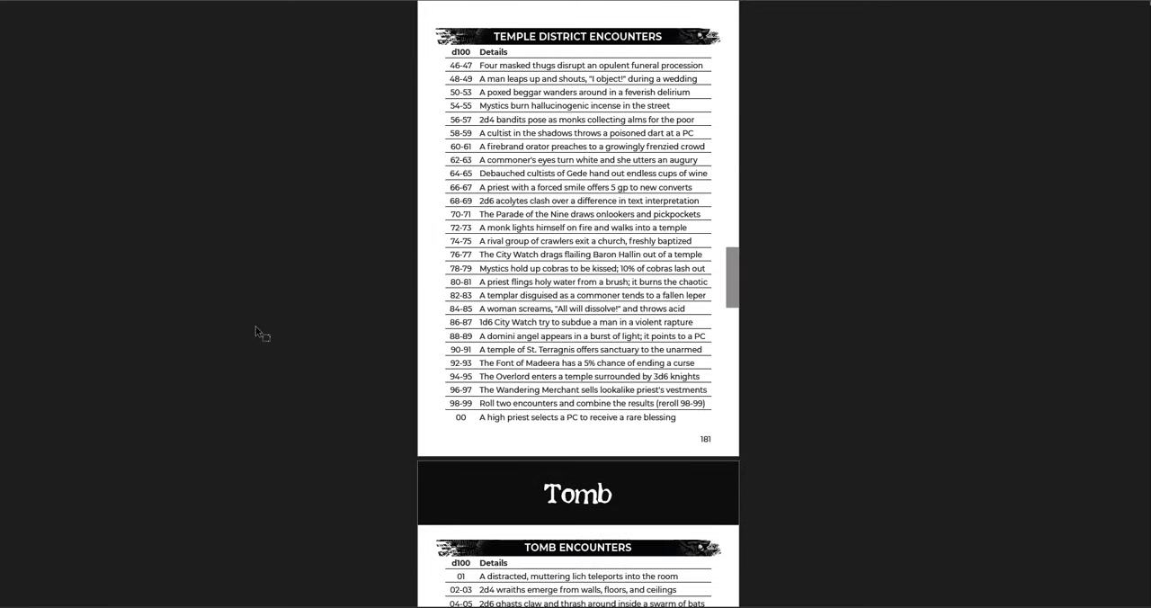
pyautogui.scroll(-3)
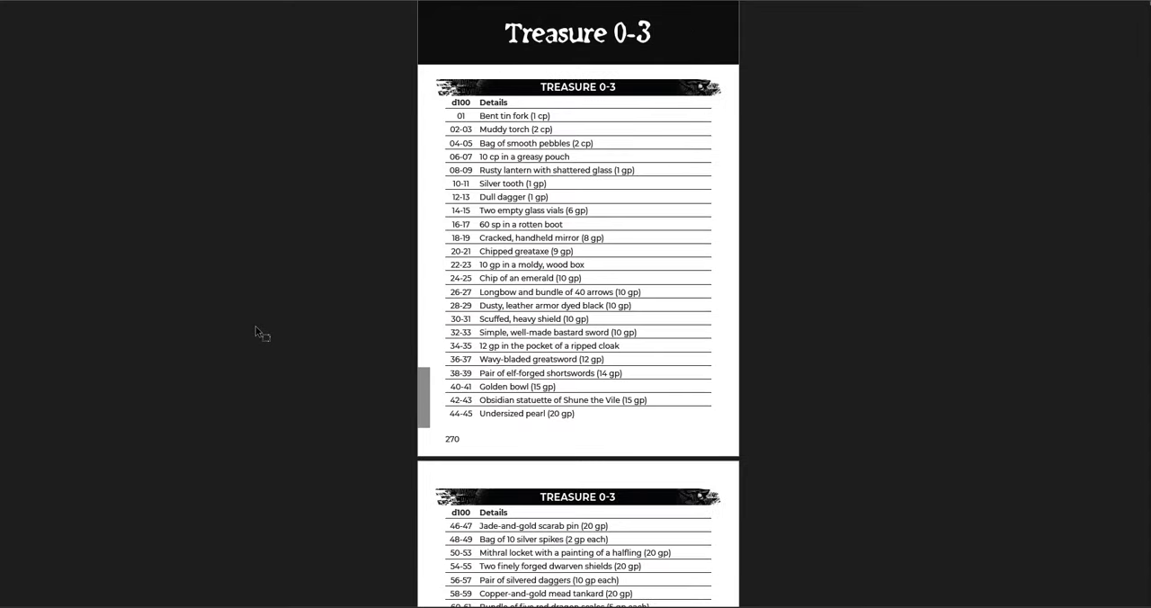
pyautogui.scroll(-3)
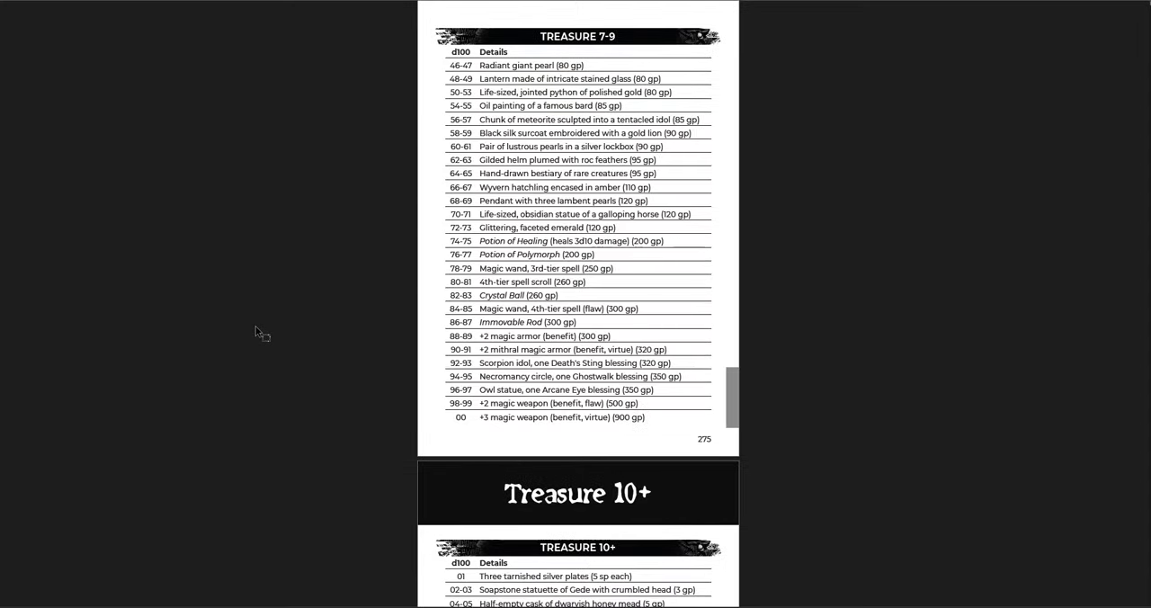
pyautogui.scroll(-3)
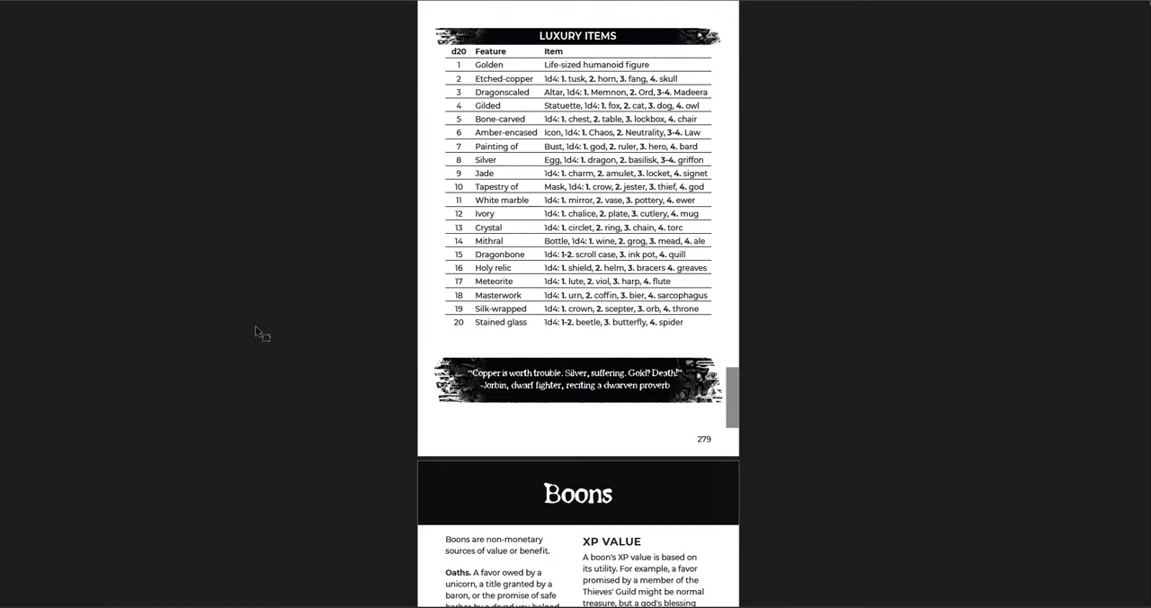
pyautogui.scroll(-3)
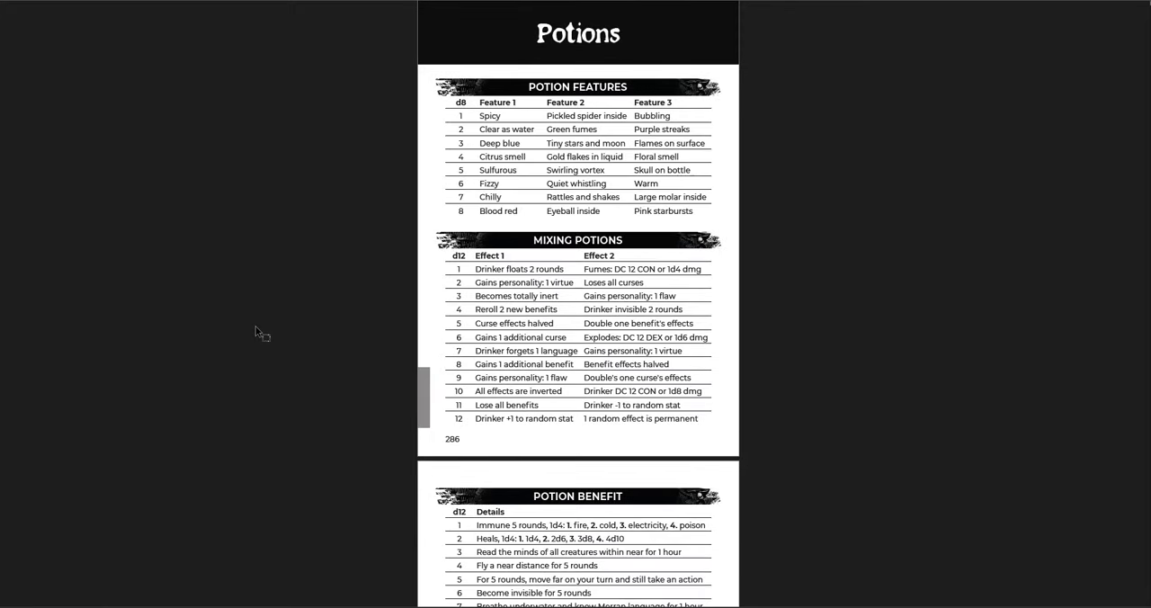
pyautogui.scroll(-3)
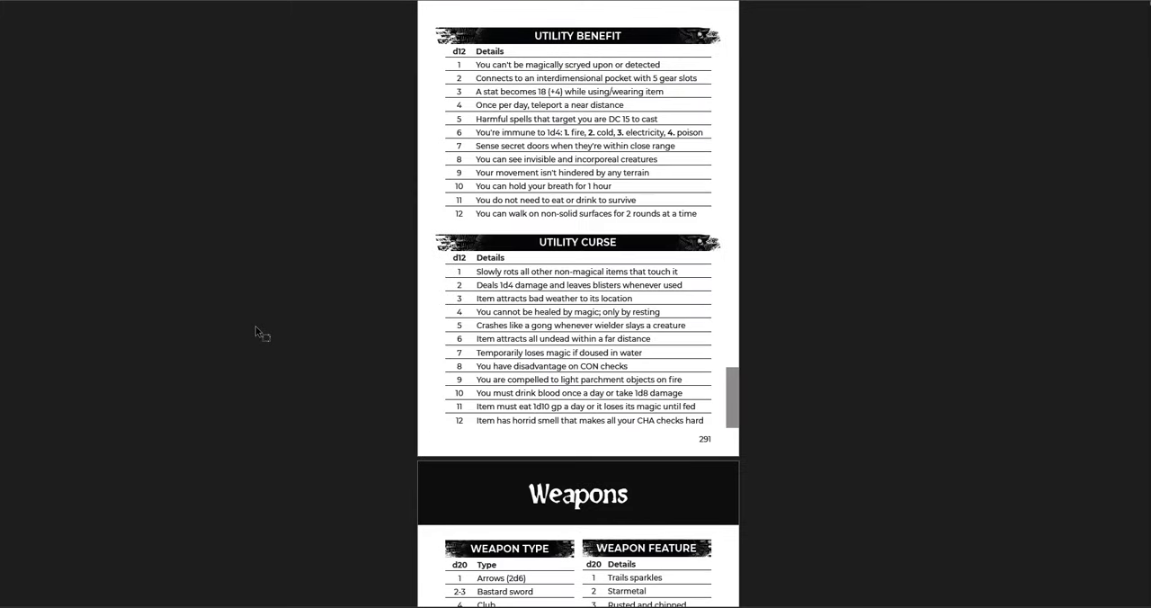
pyautogui.scroll(-3)
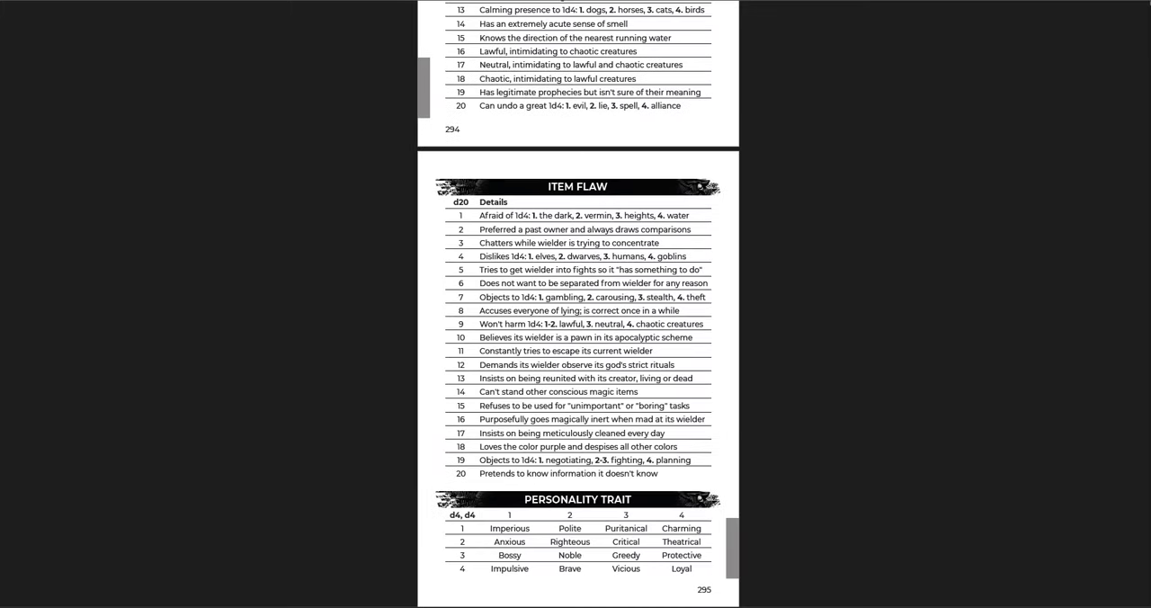
pyautogui.scroll(-3)
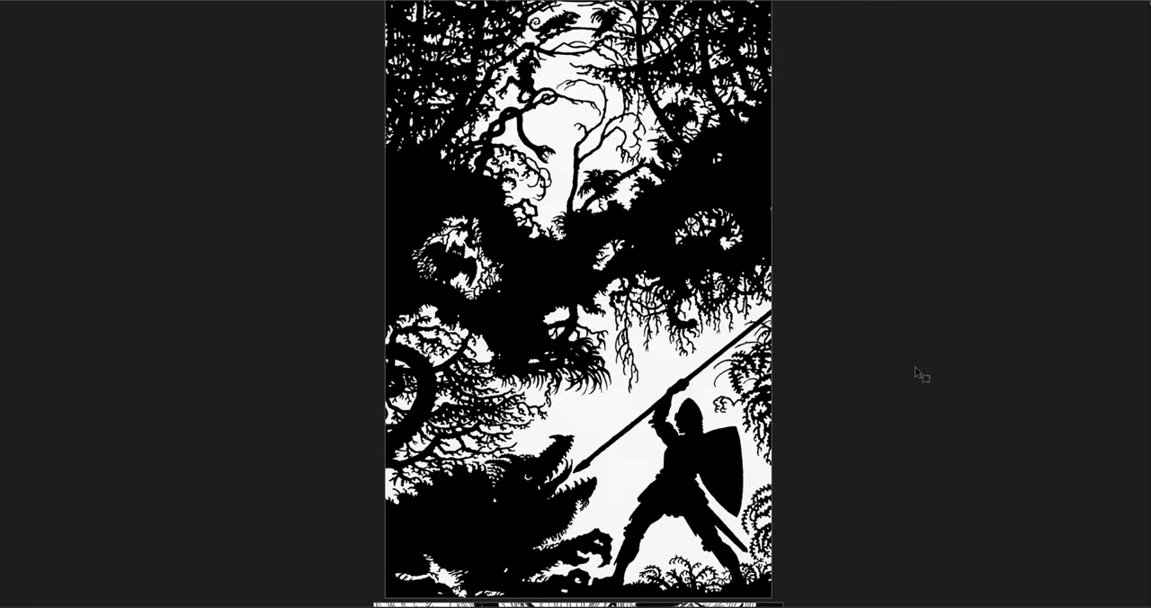